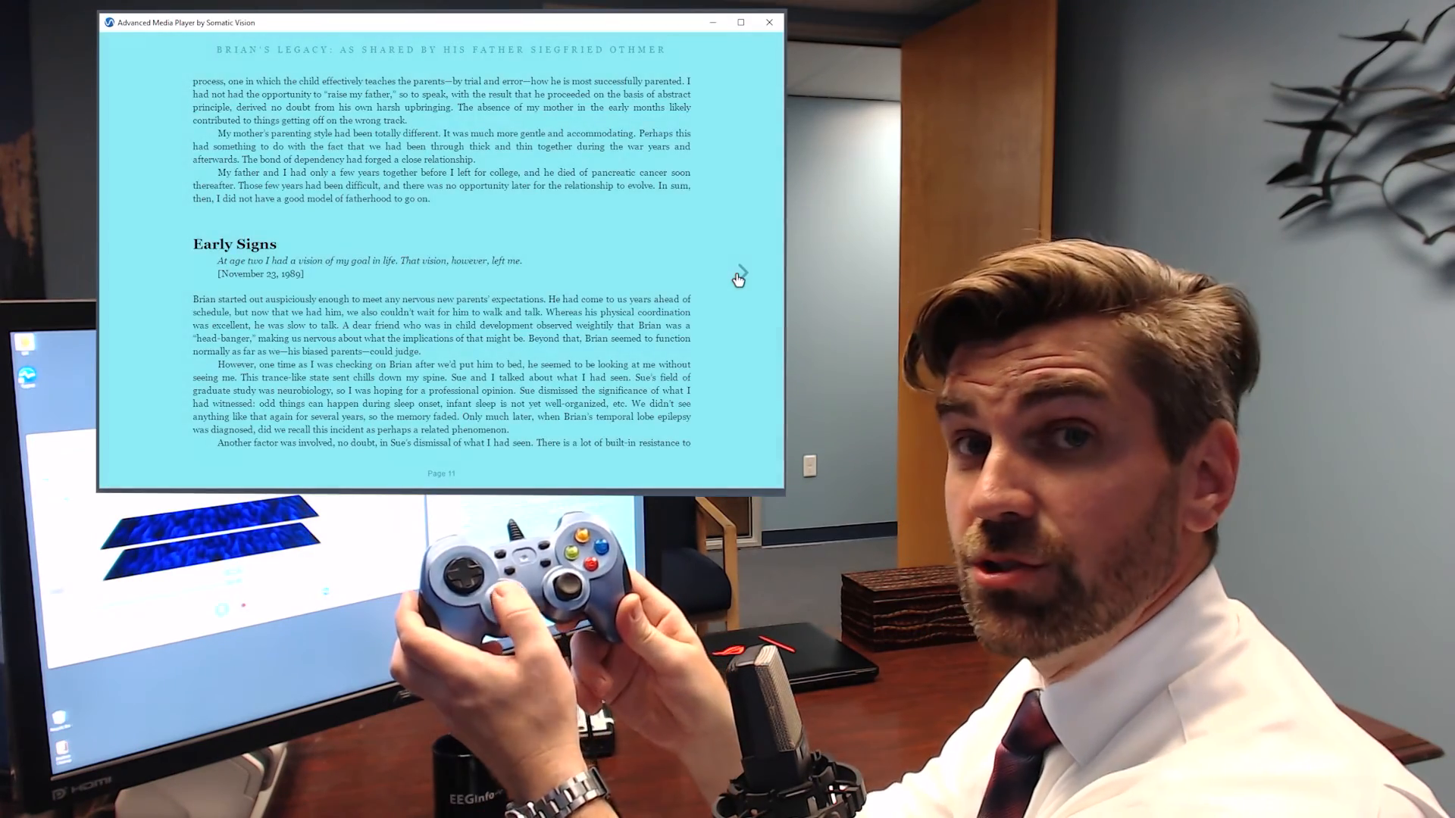
# Load the YouTube home page as the feedback source in the Advanced Media Player
pyautogui.click(739, 272)
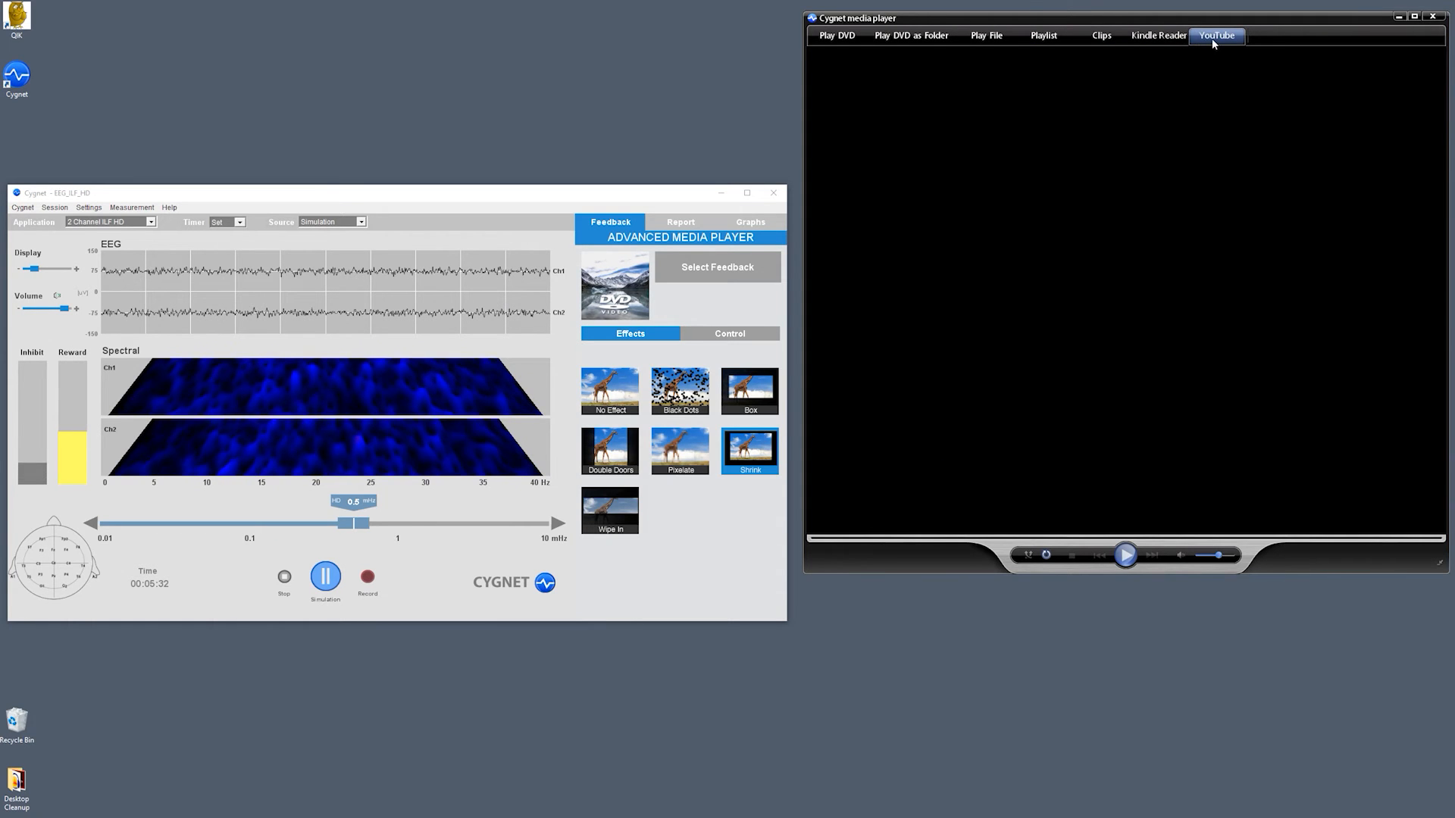
pyautogui.click(729, 334)
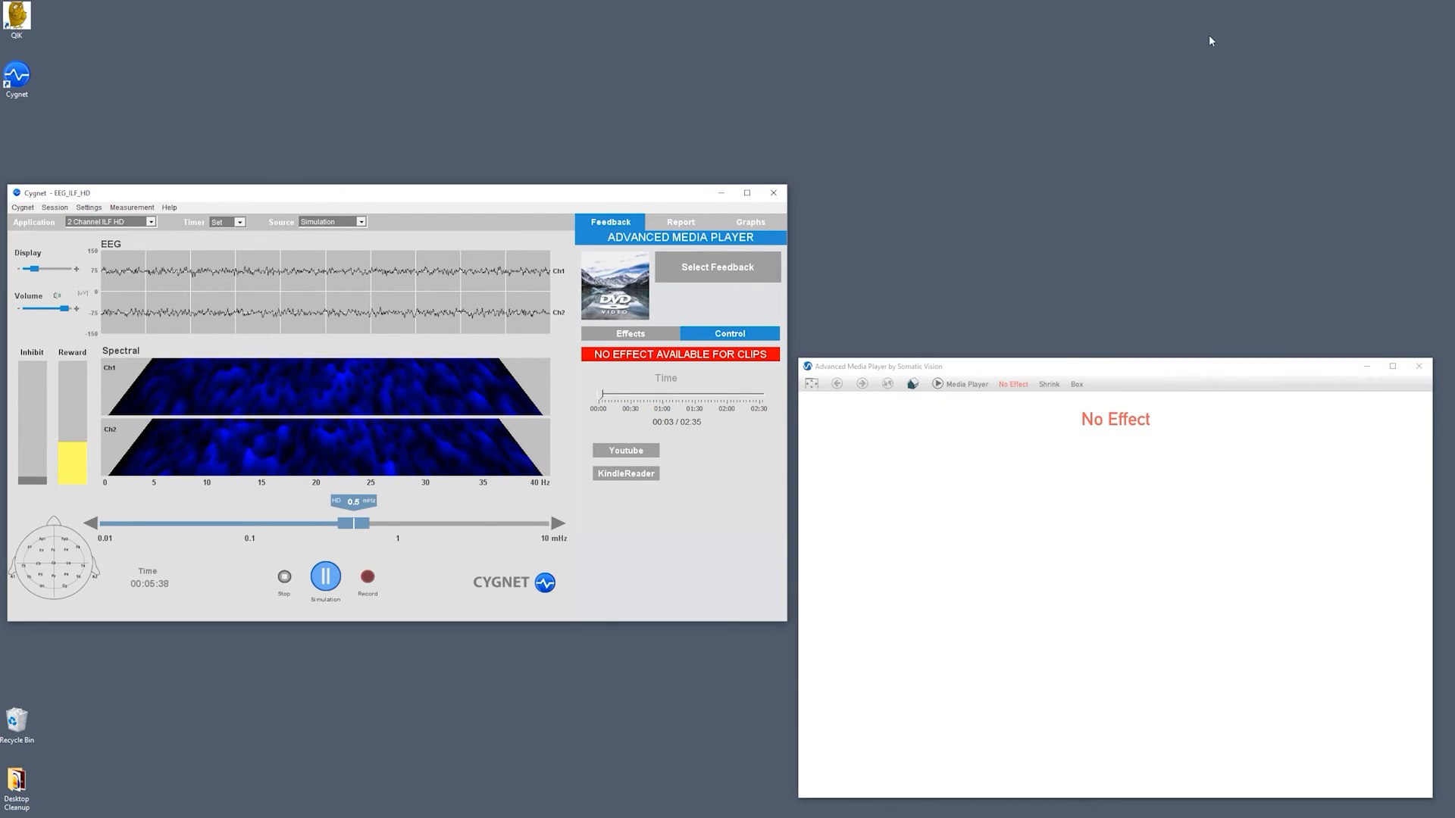
pyautogui.click(626, 450)
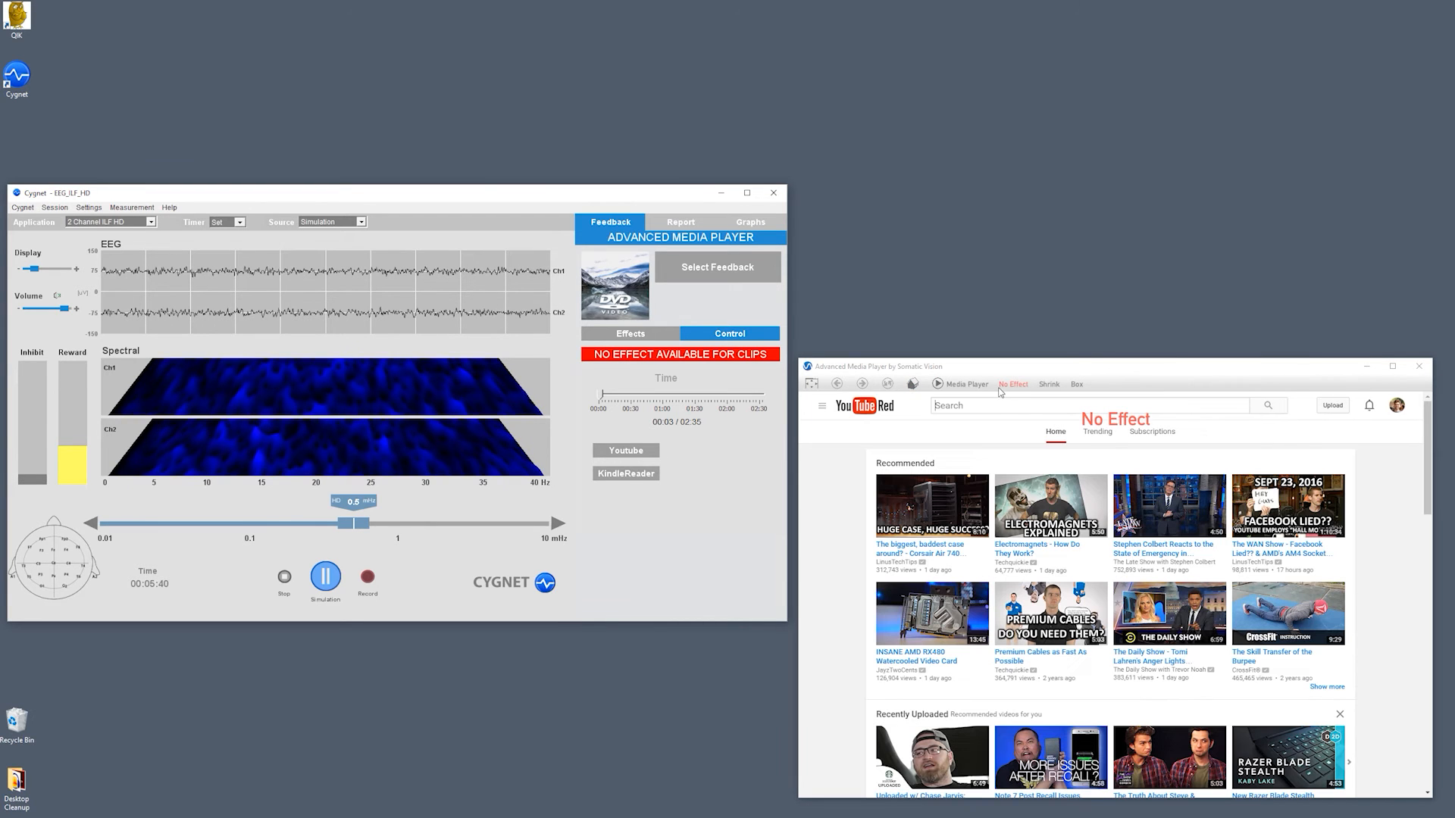